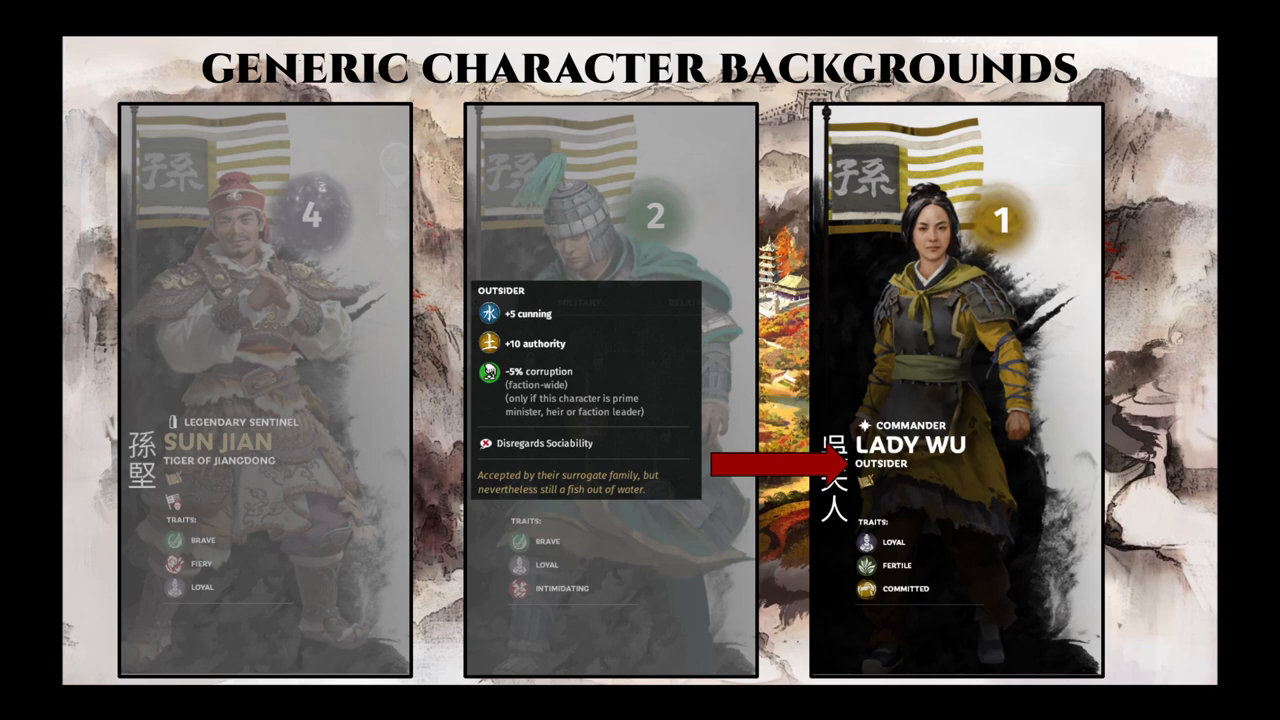
key("right")
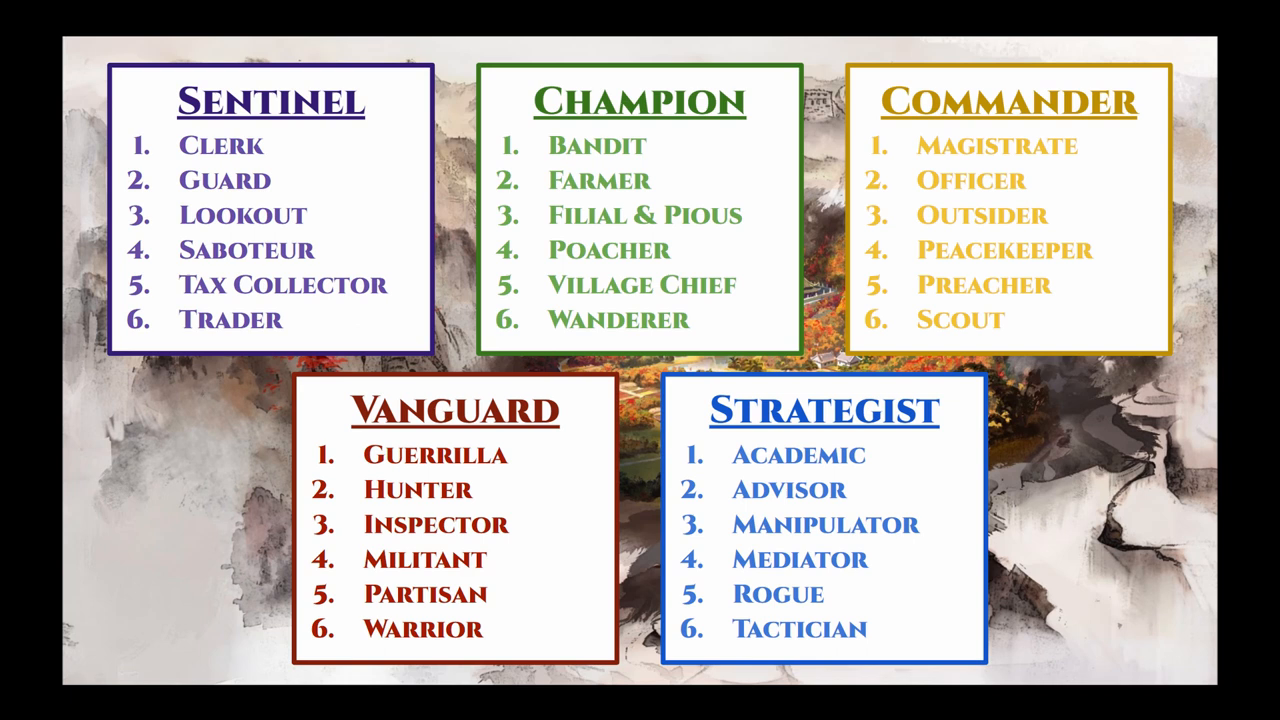